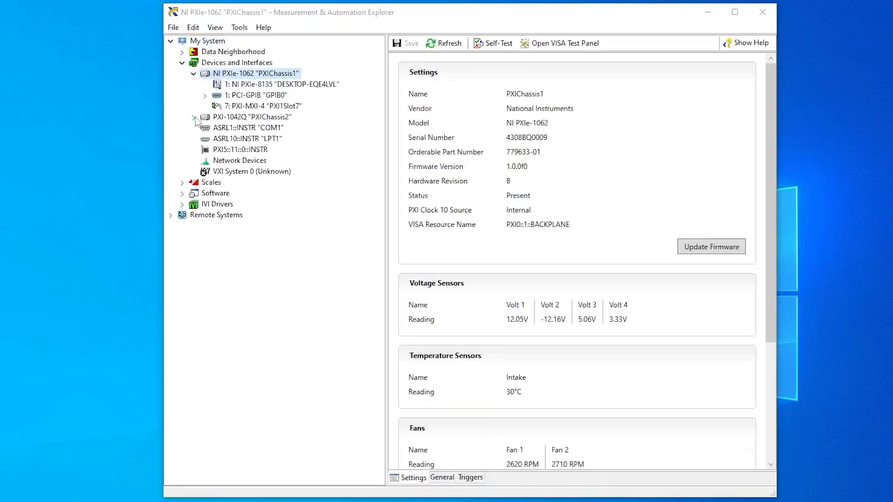
Expand the PXI-1042Q "PXIChassis2" node and display the settings of NI PXI-6508 "Dev1"
left_click(193, 117)
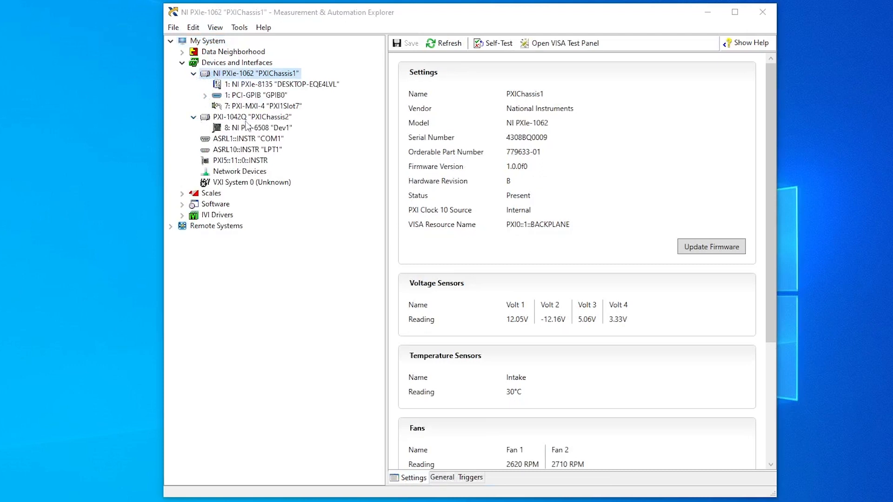
left_click(261, 127)
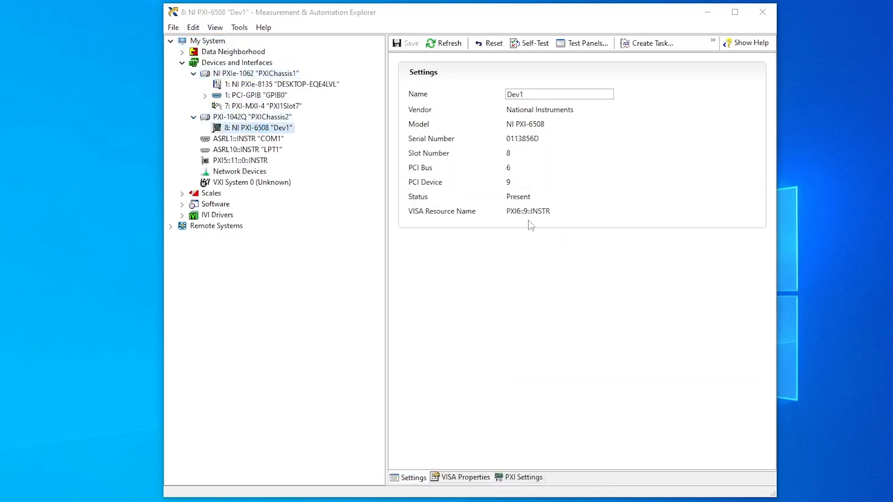